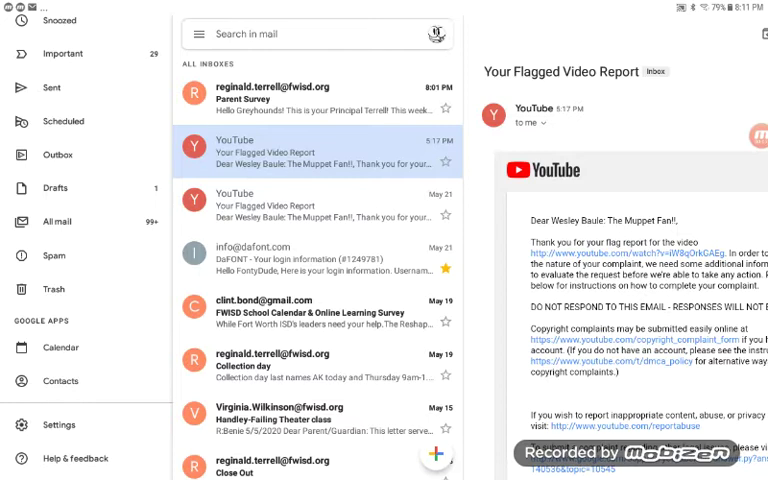
Step: Switch from the inbox to the Drafts folder
left_click(55, 188)
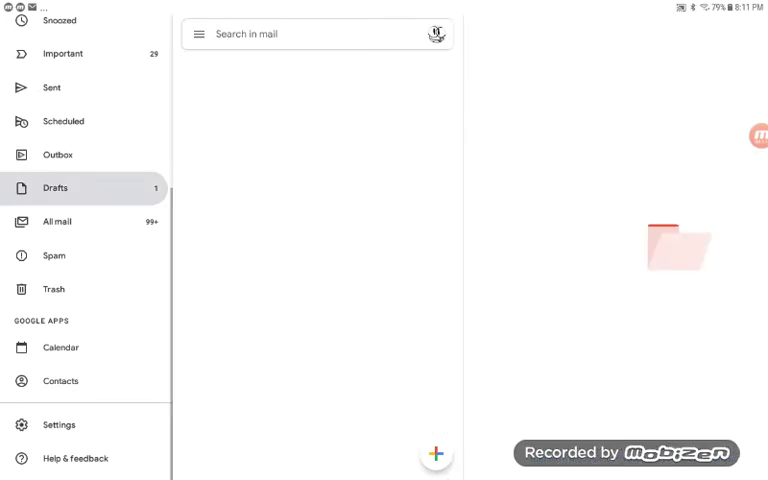
left_click(54, 188)
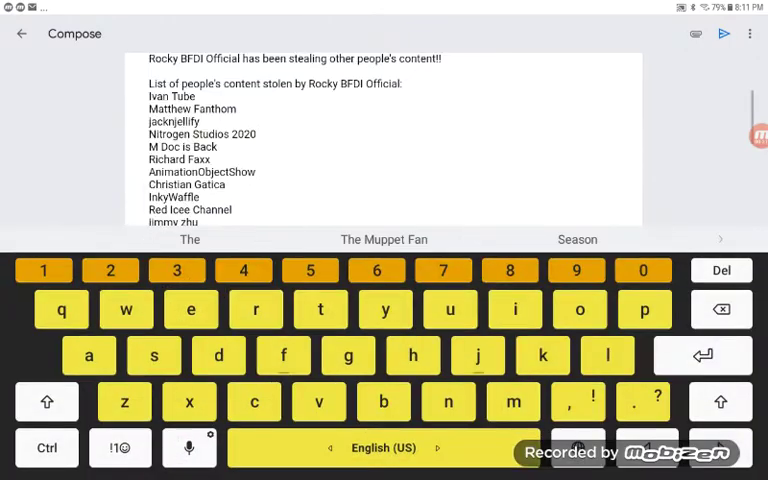
scroll("down", 3)
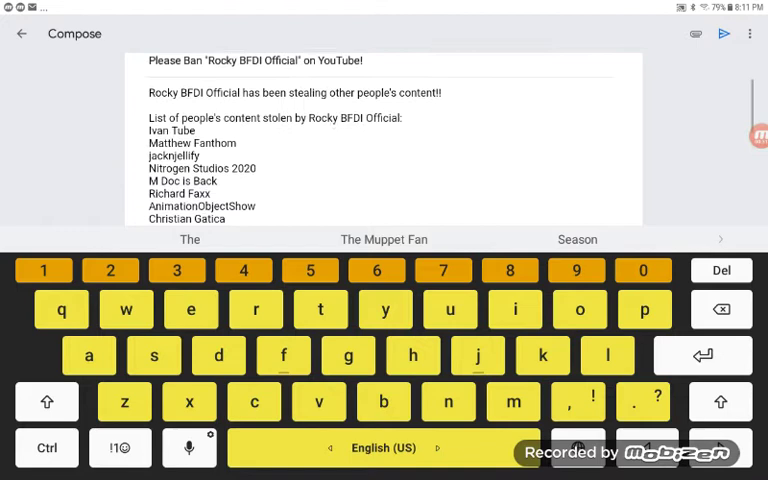
type("InkyWaffle")
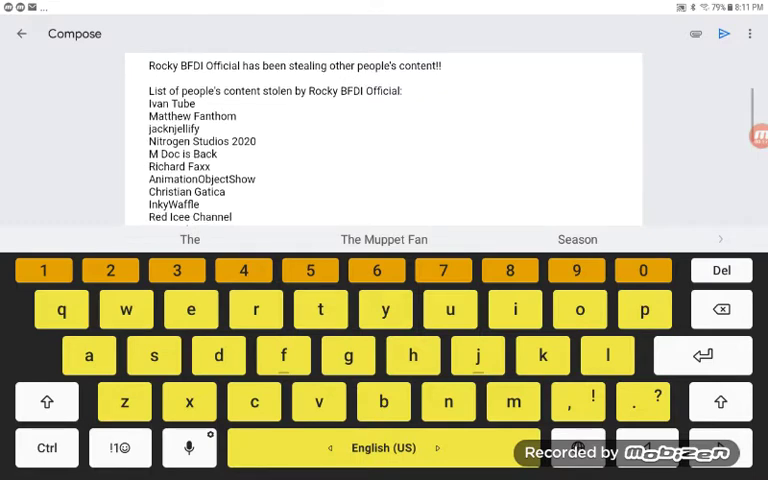
type("jimmy zhu")
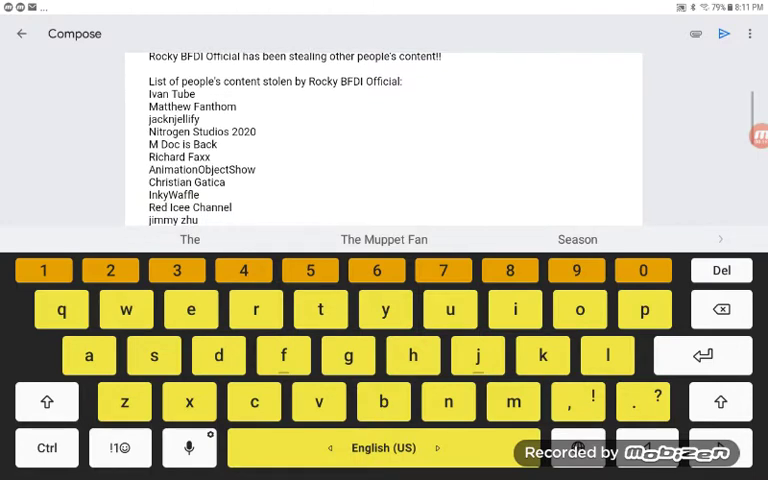
type("Jack Vitetta")
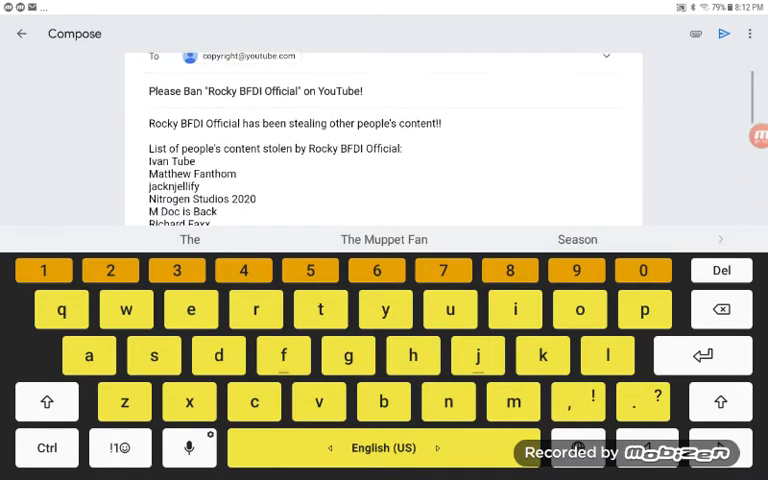
scroll("down", 3)
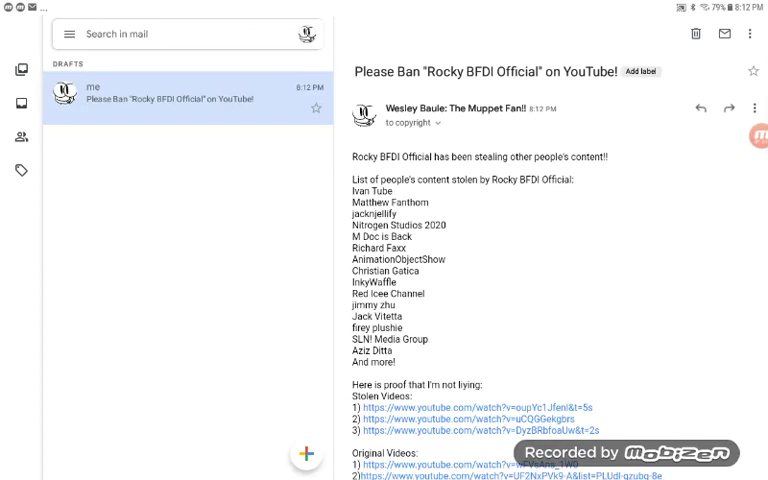
scroll("down", 3)
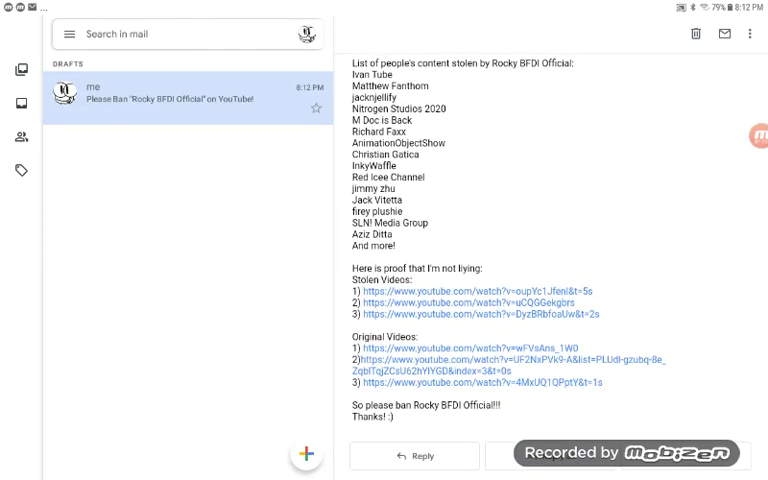
left_click(188, 98)
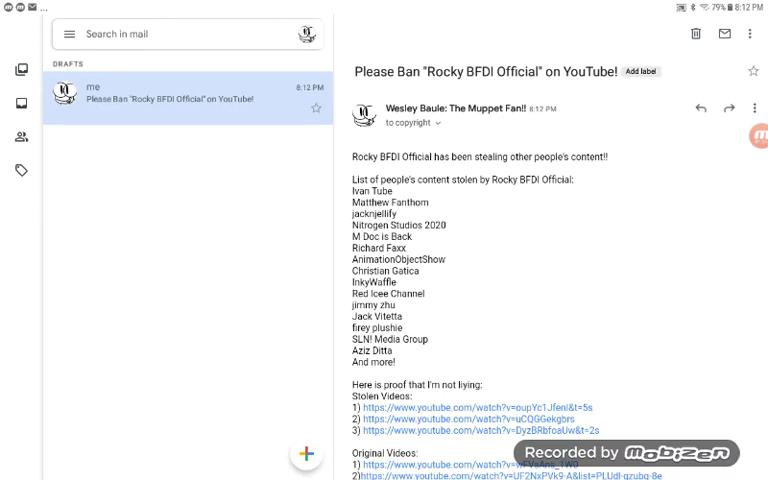
scroll("down", 3)
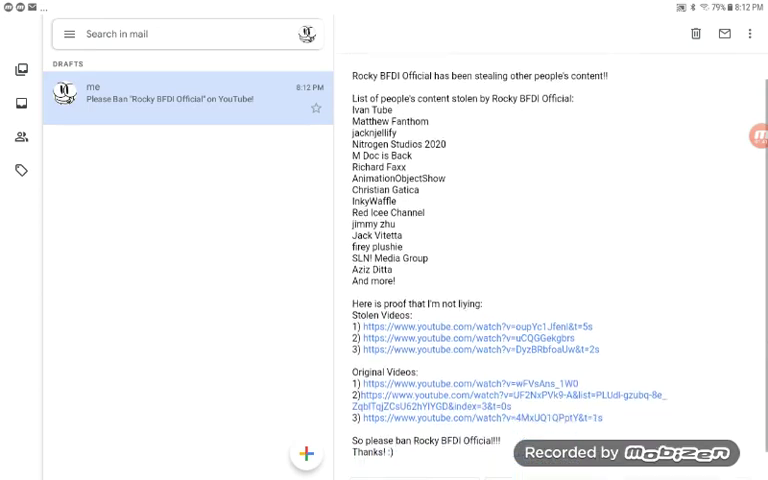